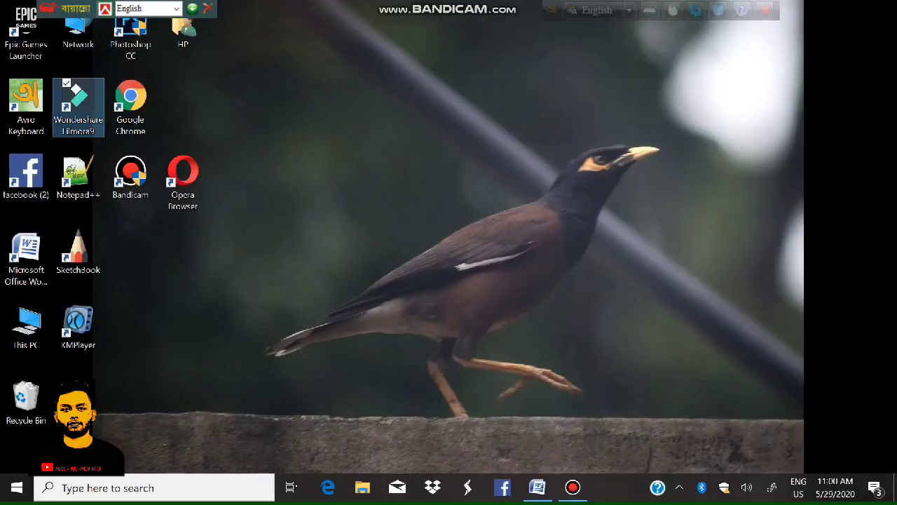
Step: Launch Wondershare Filmora9 from its desktop shortcut
{"action": "double_click", "coordinate": [78, 98]}
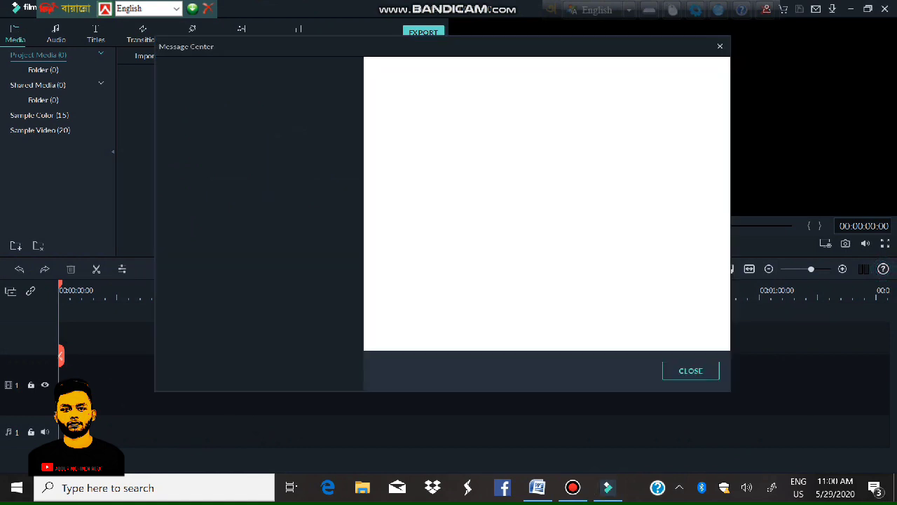
Step: Import the clip MVI_8055 from the 100CANON folder into the media library
{"action": "left_click", "coordinate": [690, 371]}
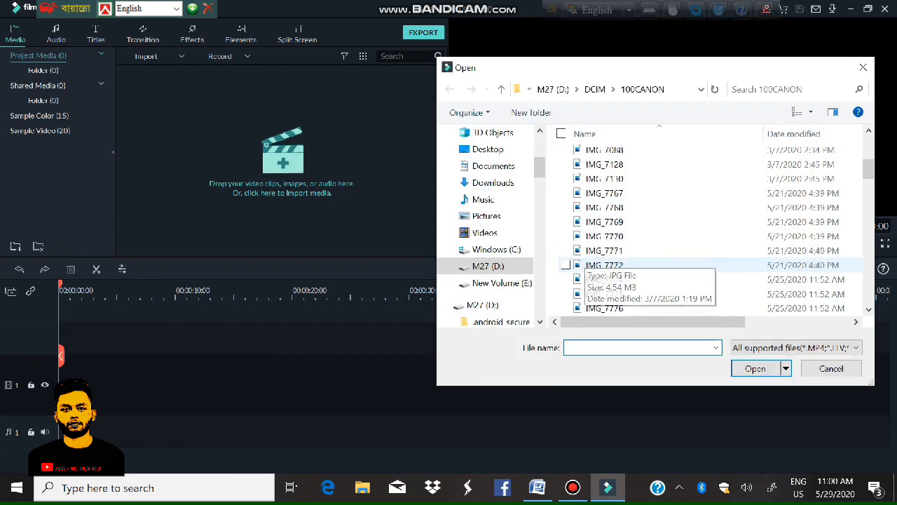
{"action": "scroll", "scroll_direction": "down", "scroll_amount": 3}
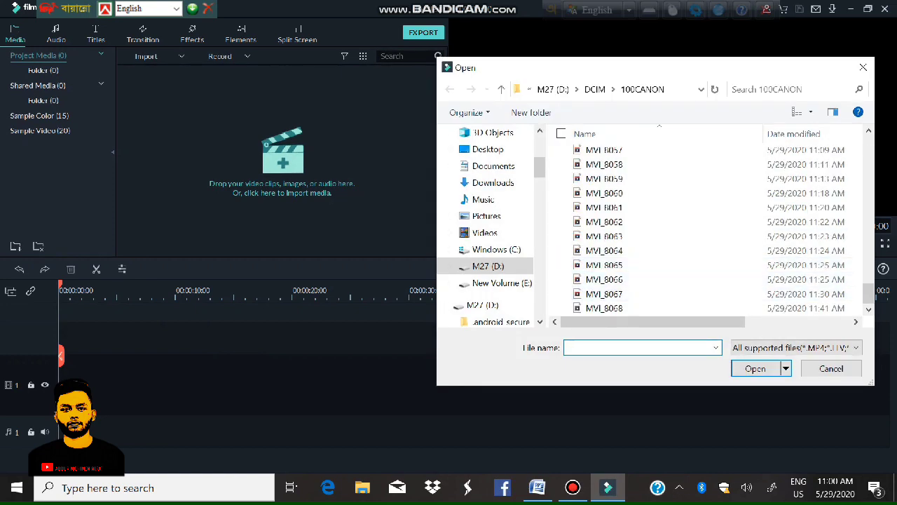
{"action": "left_click", "coordinate": [603, 280]}
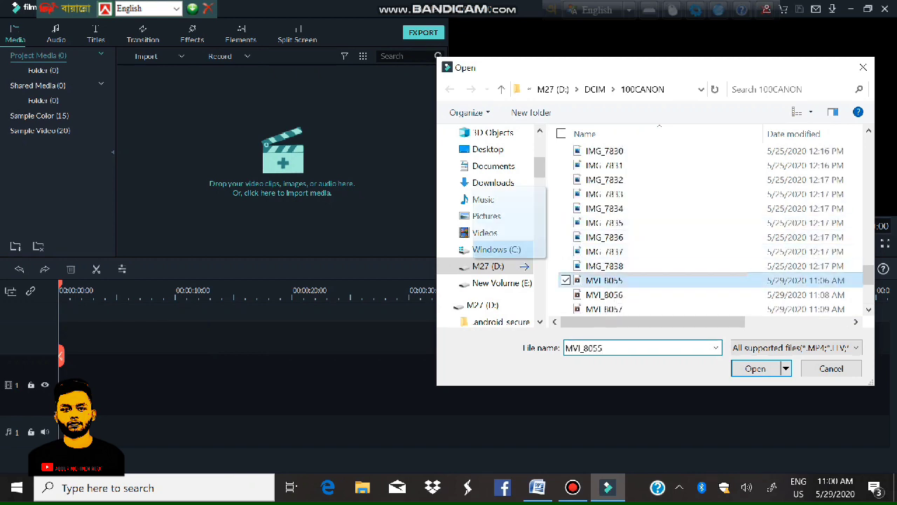
{"action": "left_click", "coordinate": [755, 368]}
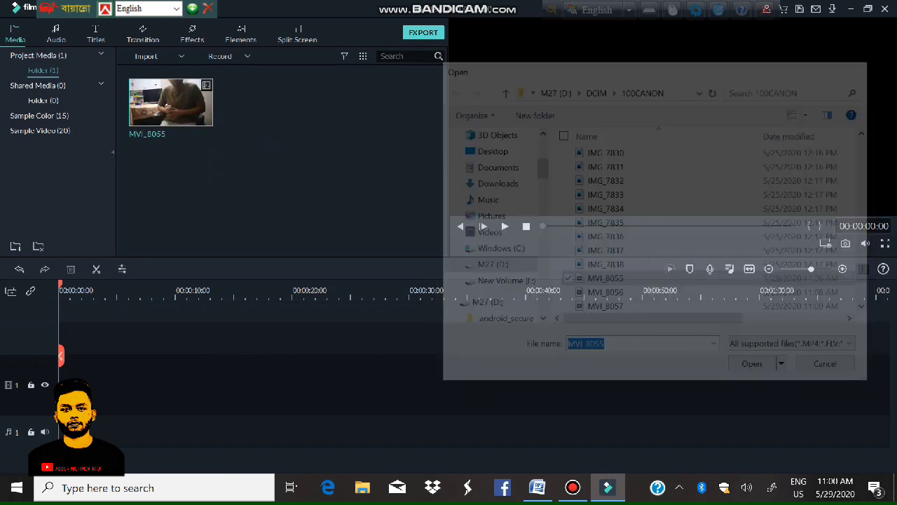
Step: Place MVI_8055 on the video track and start exporting to trigger the trial notice
{"action": "left_click", "coordinate": [751, 363]}
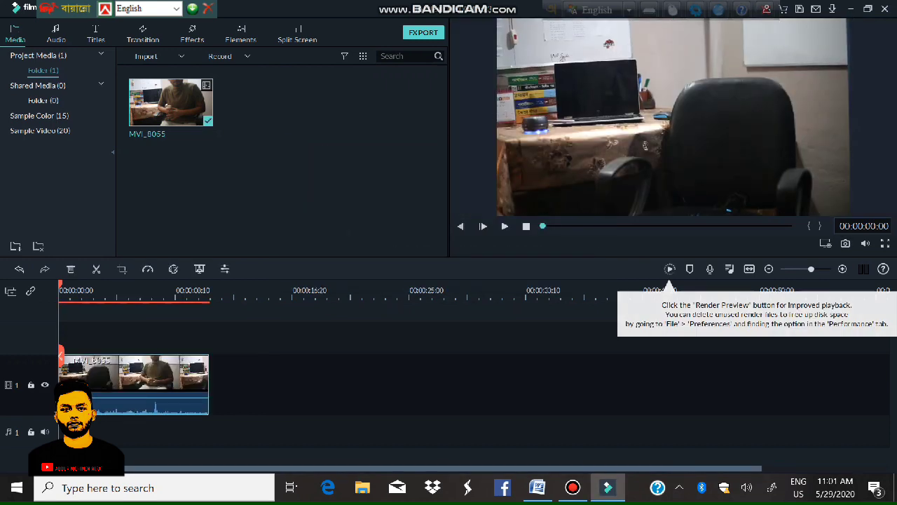
{"action": "left_click", "coordinate": [676, 487]}
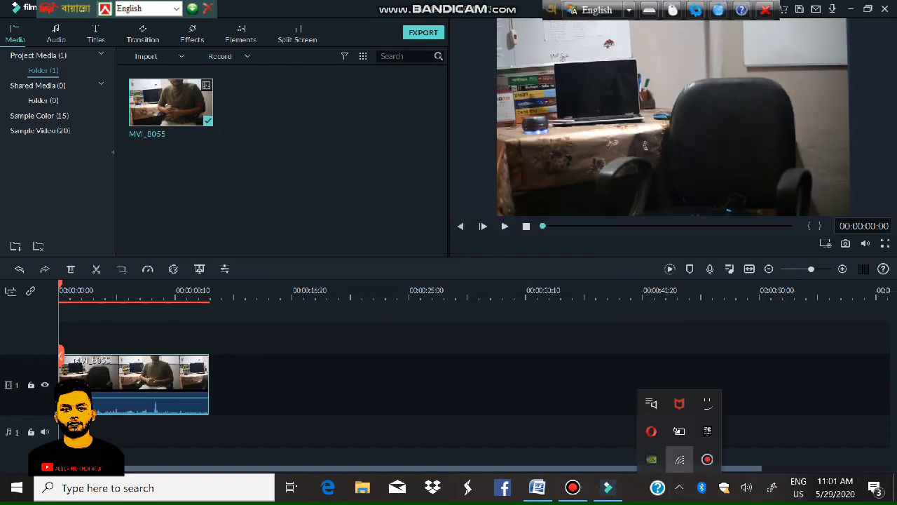
{"action": "left_click", "coordinate": [677, 458]}
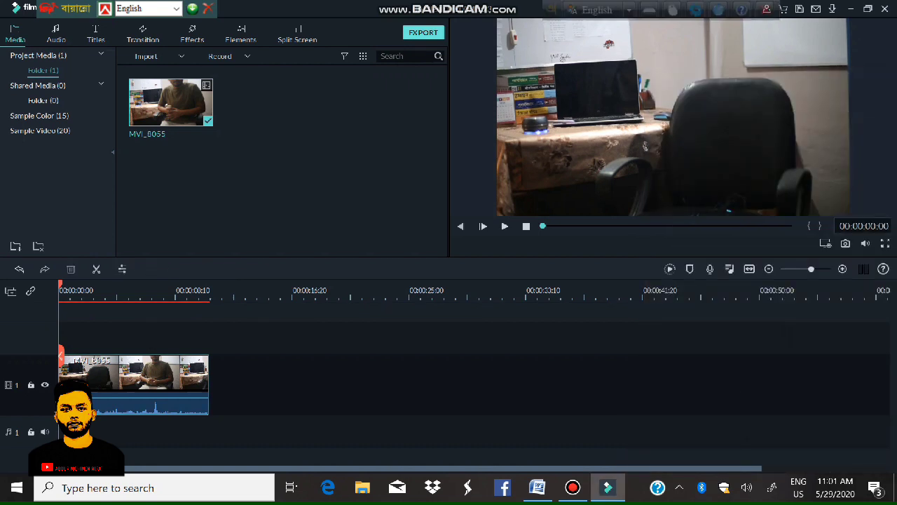
{"action": "left_click", "coordinate": [423, 32]}
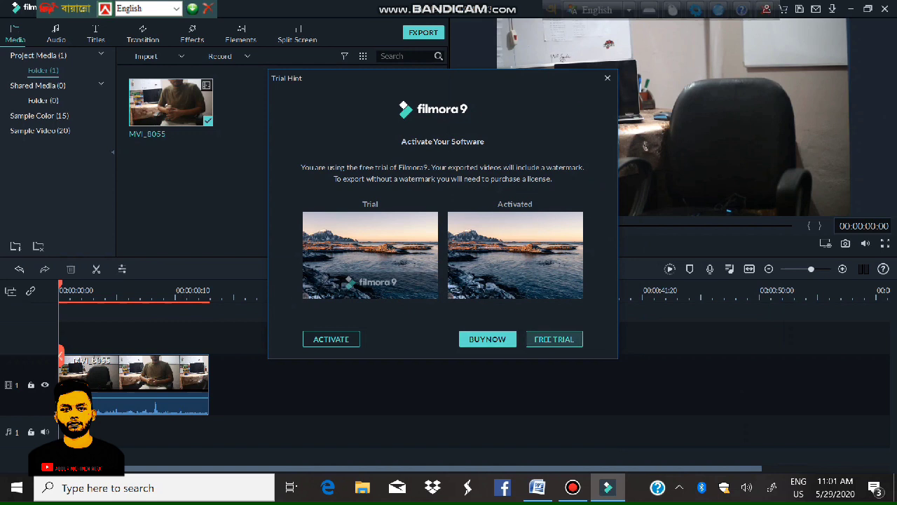
Step: Continue with the free trial and open the export Output folder from export settings
{"action": "left_click", "coordinate": [607, 78]}
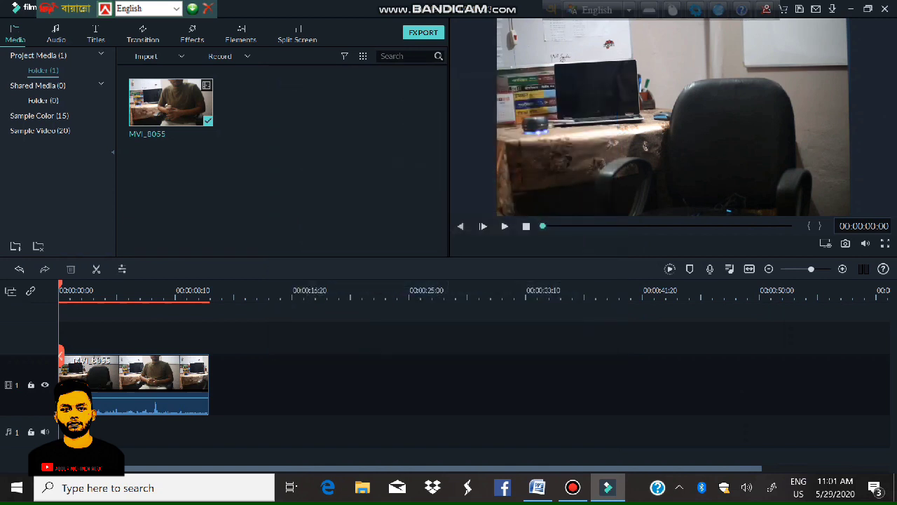
{"action": "left_click", "coordinate": [422, 32]}
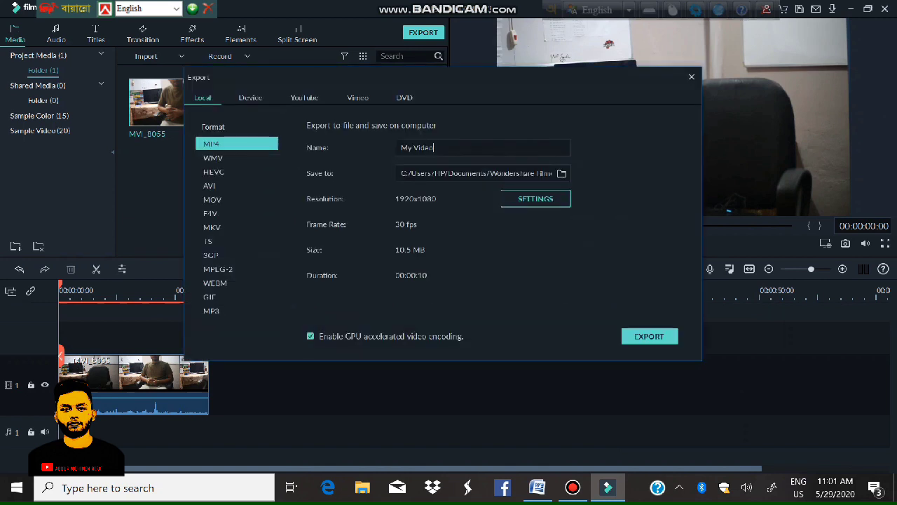
{"action": "left_click", "coordinate": [649, 336]}
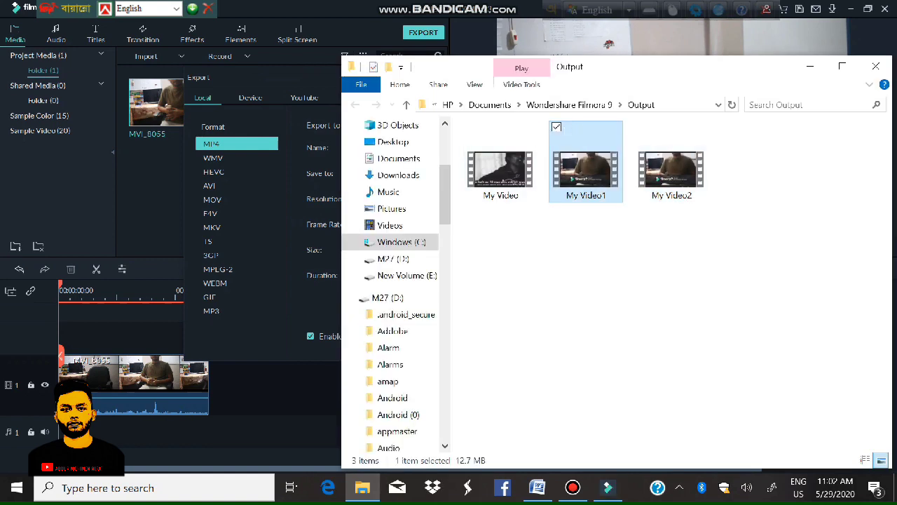
Step: Open the exported My Video1 clip from the Output folder
{"action": "double_click", "coordinate": [586, 169]}
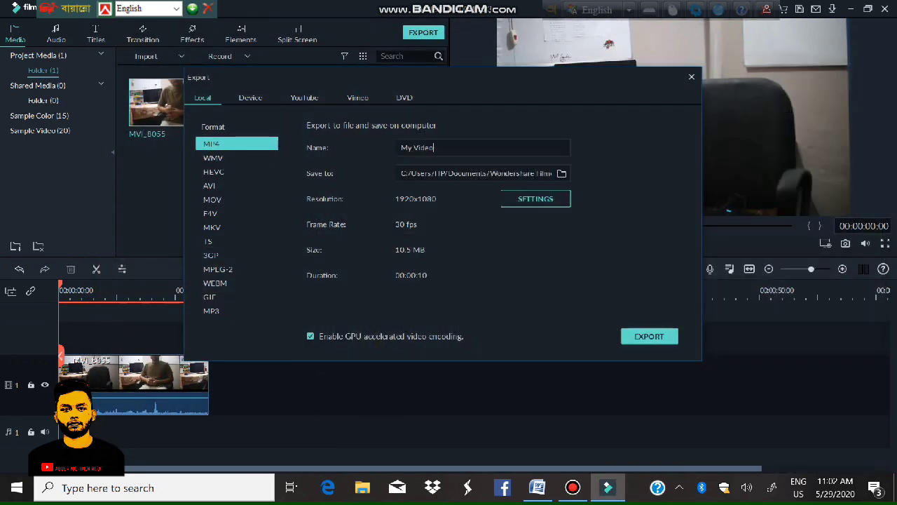
Step: Export again and choose Activate in the Trial Hint dialog to reach the activation form
{"action": "left_click", "coordinate": [690, 76]}
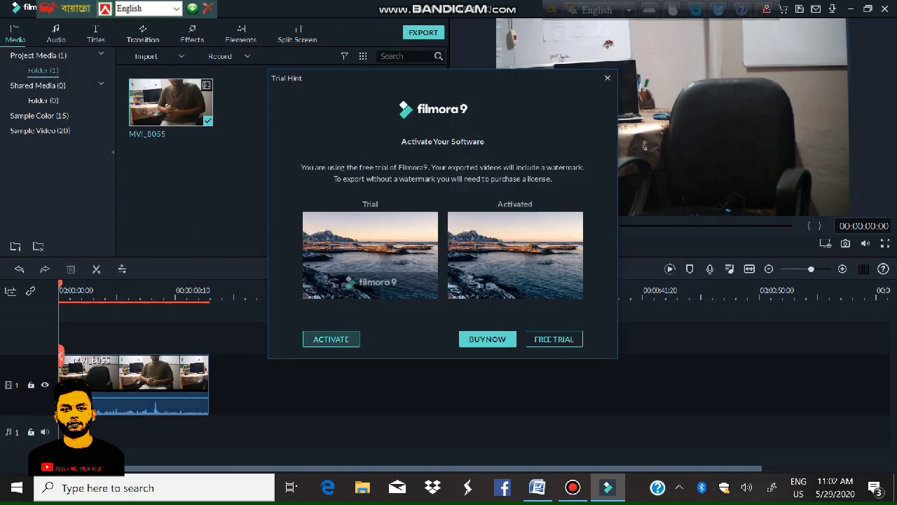
{"action": "left_click", "coordinate": [331, 338]}
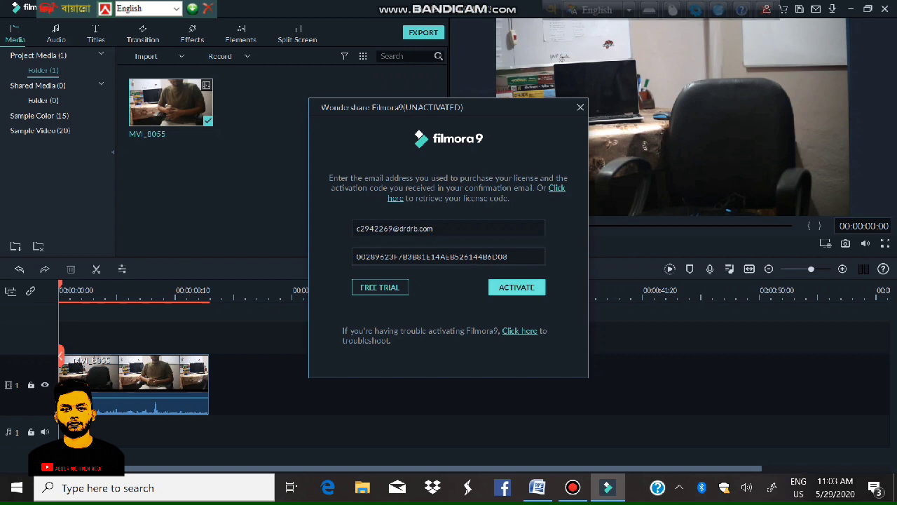
Step: Activate with the entered license, acknowledge registration, and play My Video3
{"action": "left_click", "coordinate": [517, 287]}
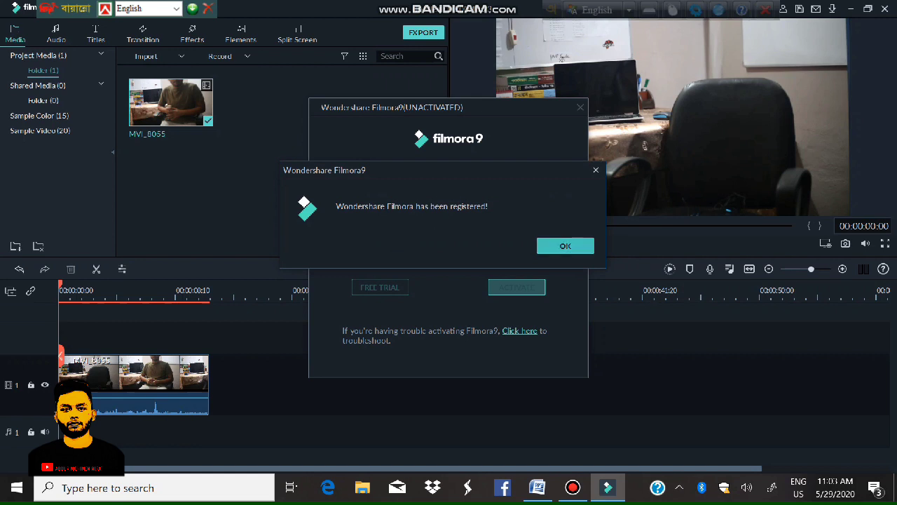
{"action": "left_click", "coordinate": [565, 246]}
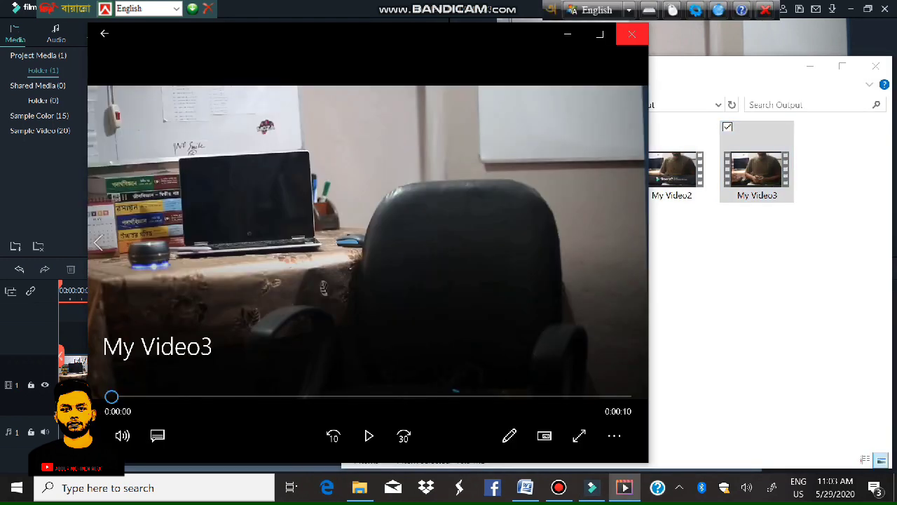
{"action": "left_click", "coordinate": [368, 435]}
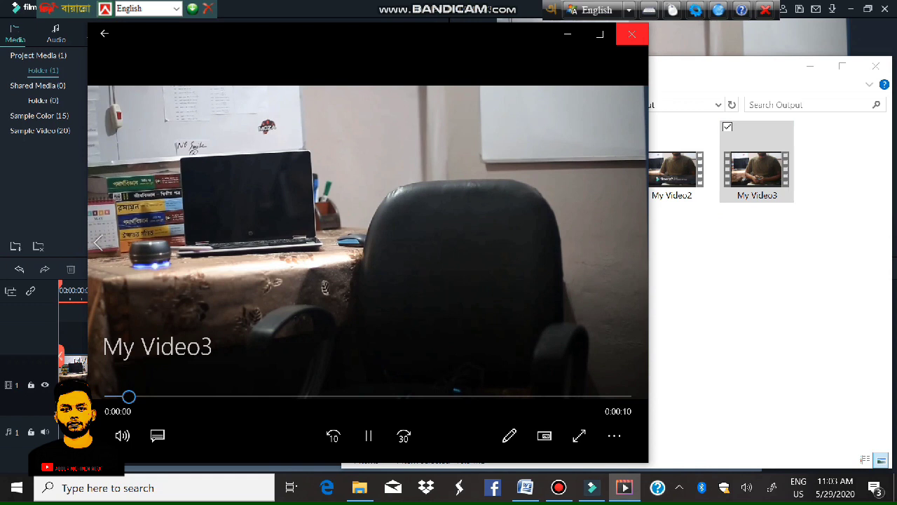